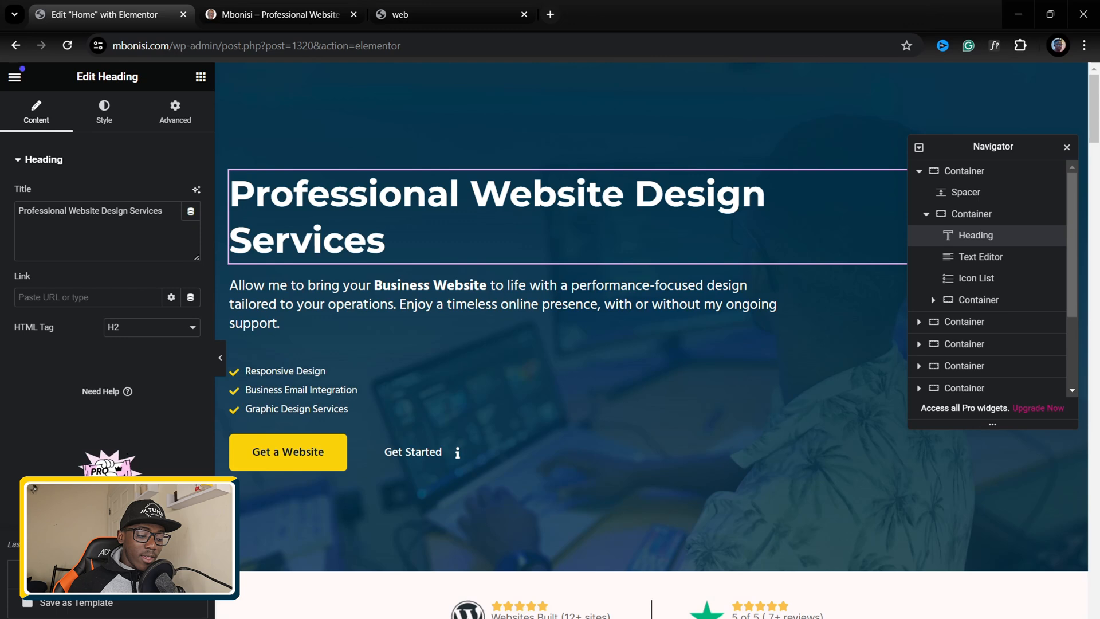
Save the Home page to the library as a template named 'Mbonisi Homepage'
click(76, 602)
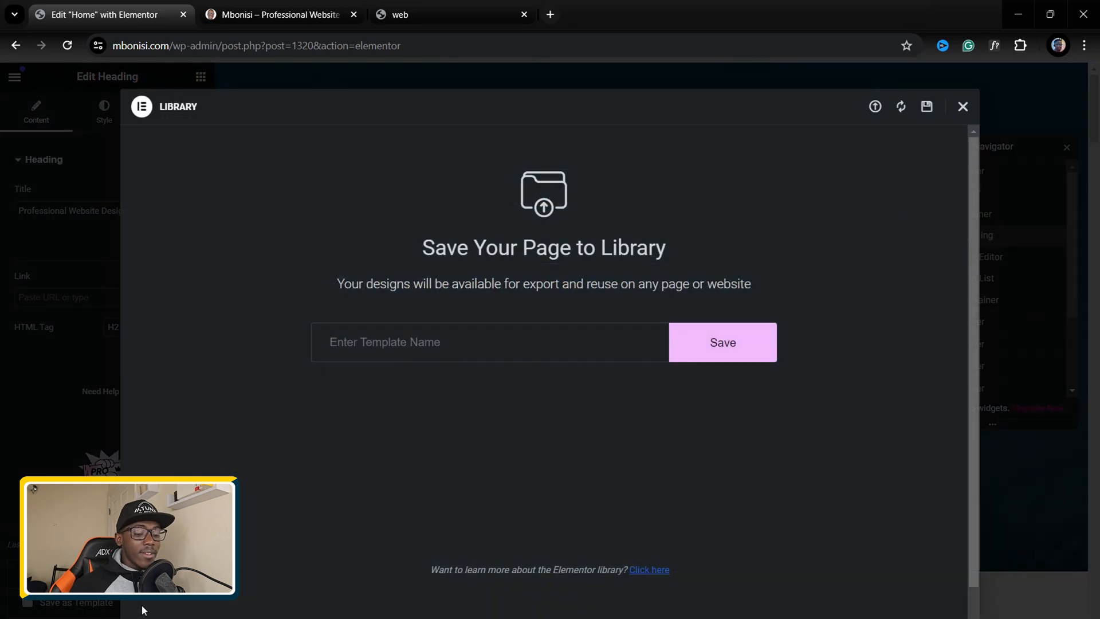
click(490, 343)
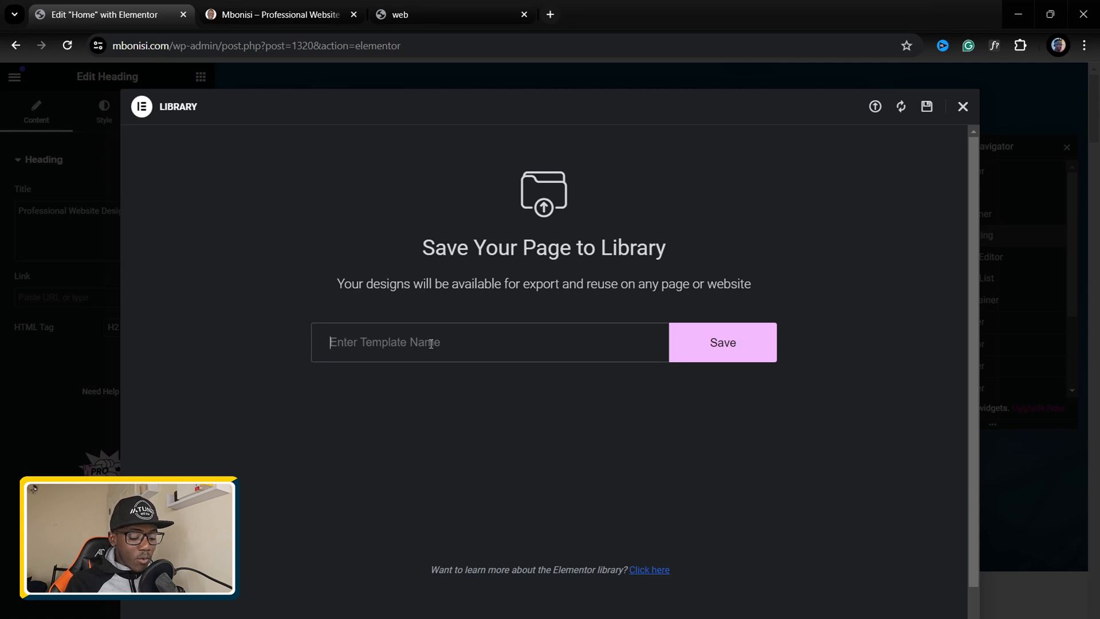
text(Mbonisi)
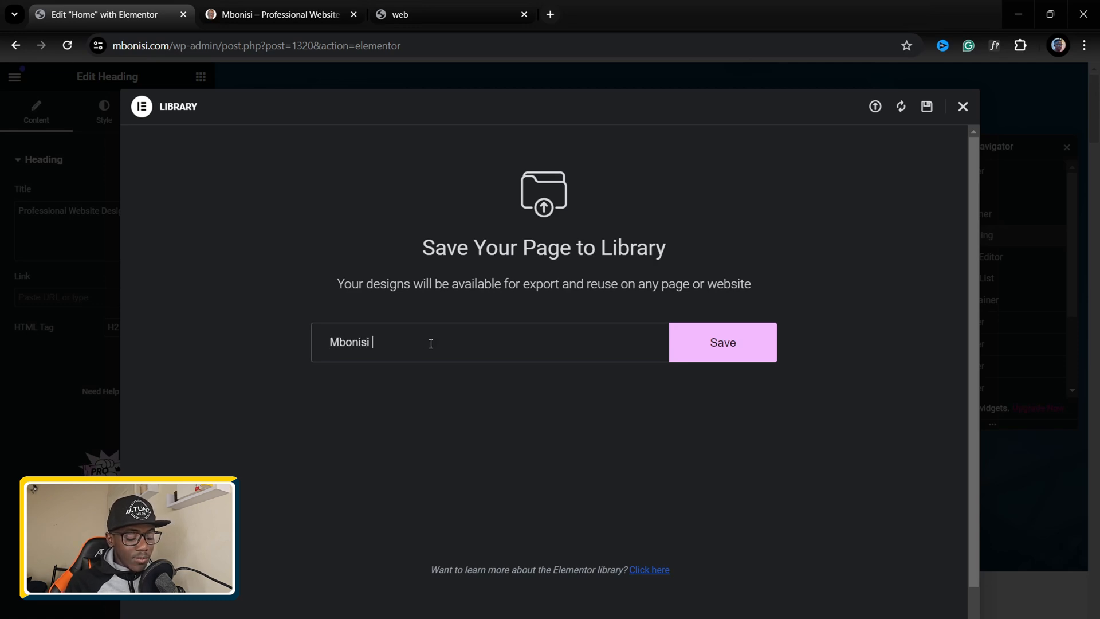
text(Home[a)
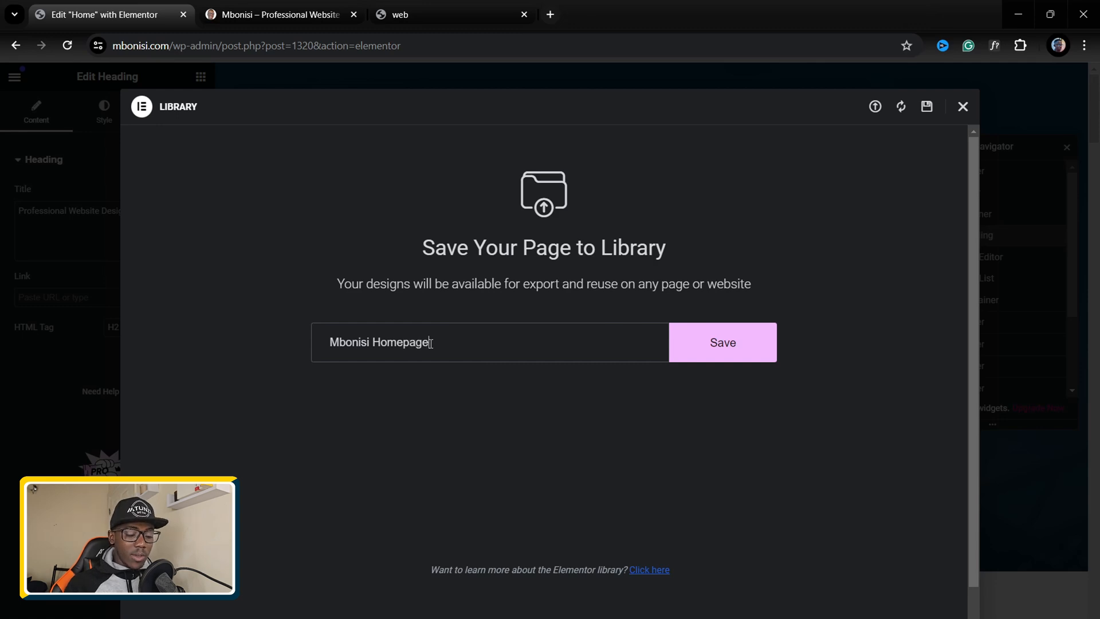
click(722, 342)
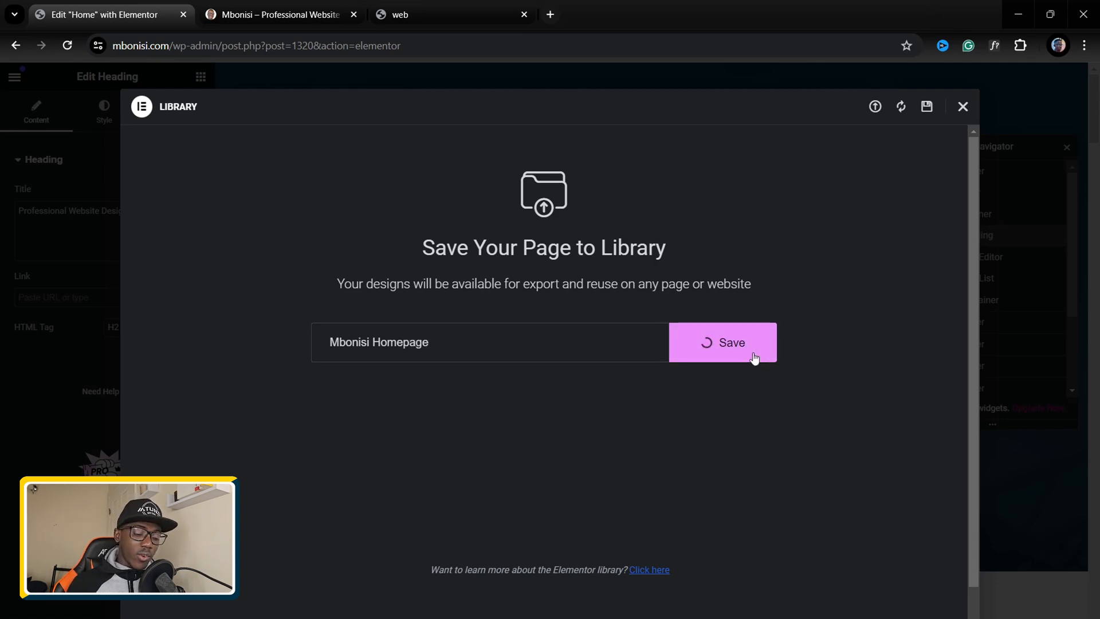
click(722, 343)
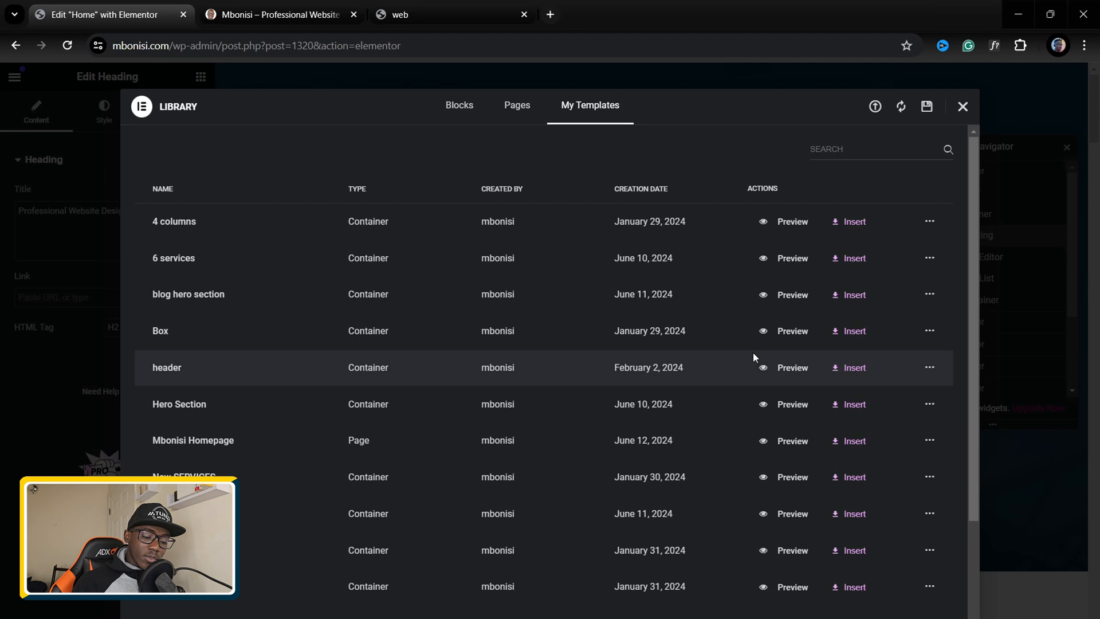
mouse_move(620, 193)
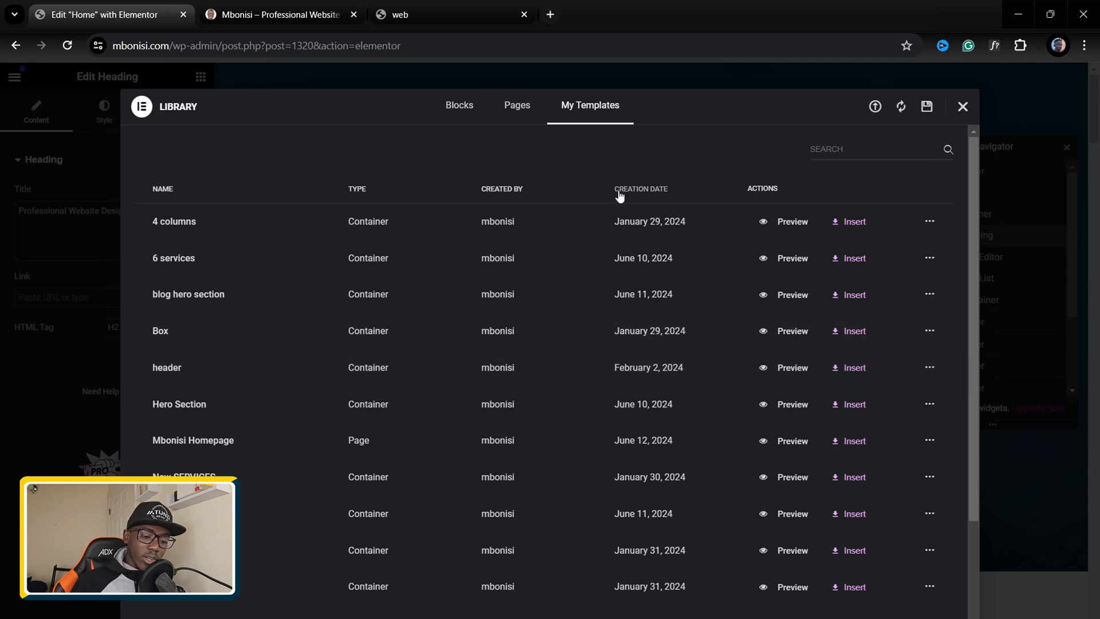
Sort My Templates by creation date and export 'Mbonisi Homepage' as a downloaded file
click(640, 188)
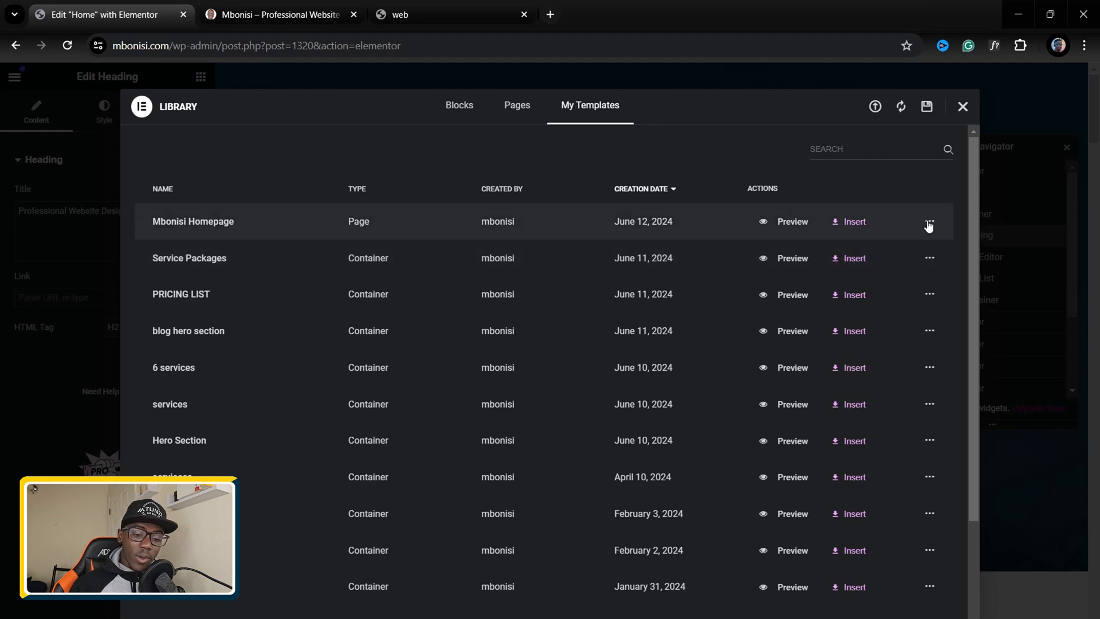
click(929, 222)
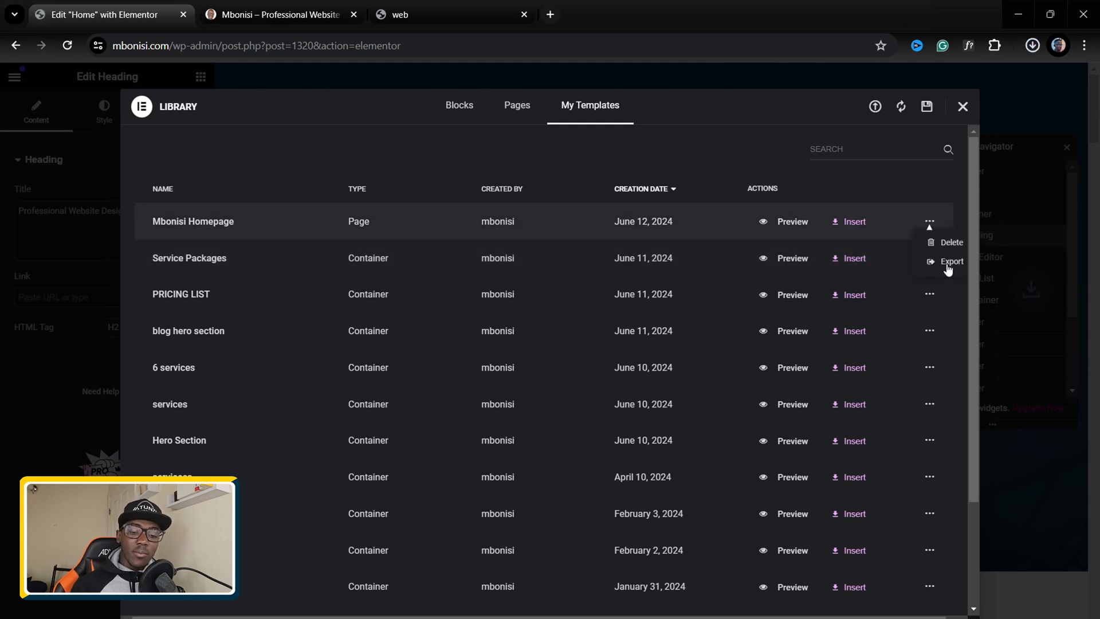
click(952, 261)
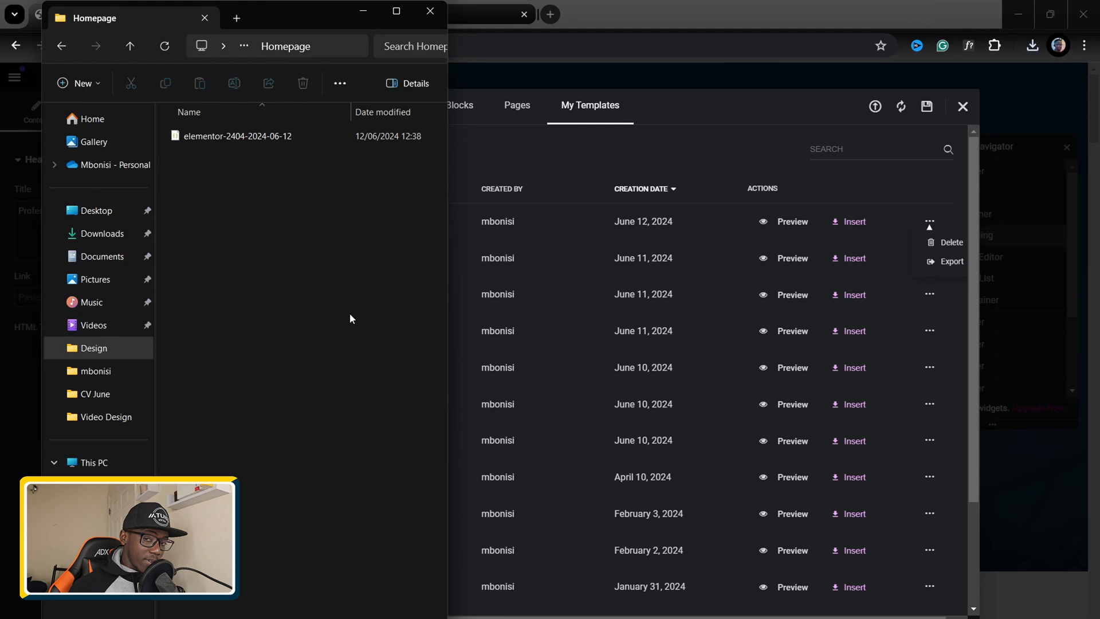
mouse_move(638, 68)
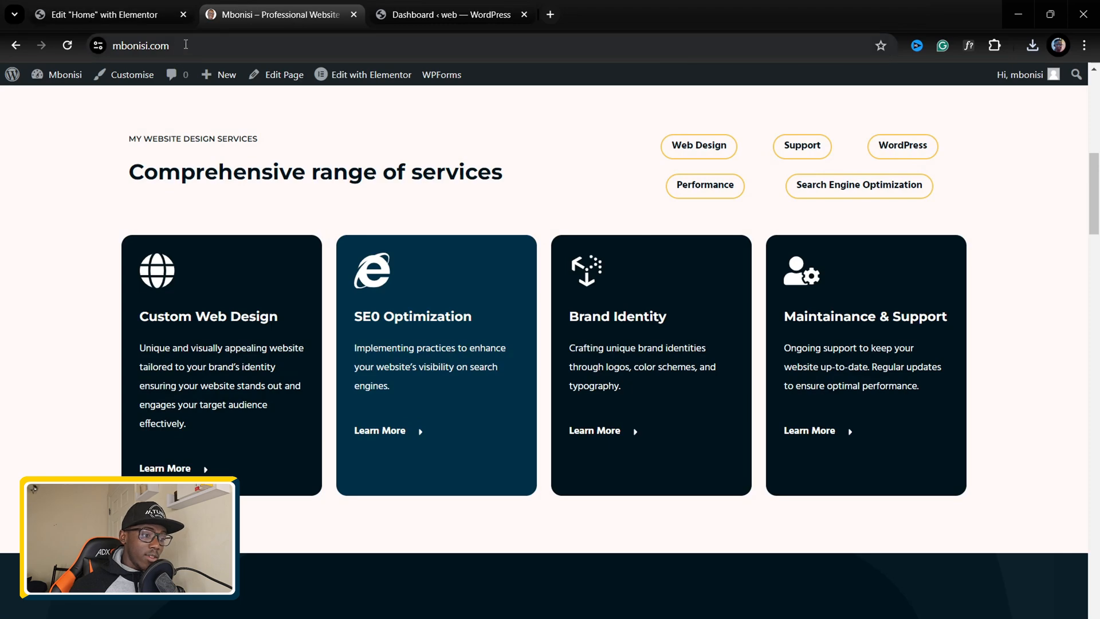
On the second site's dashboard, add a new page and edit it with Elementor
click(451, 14)
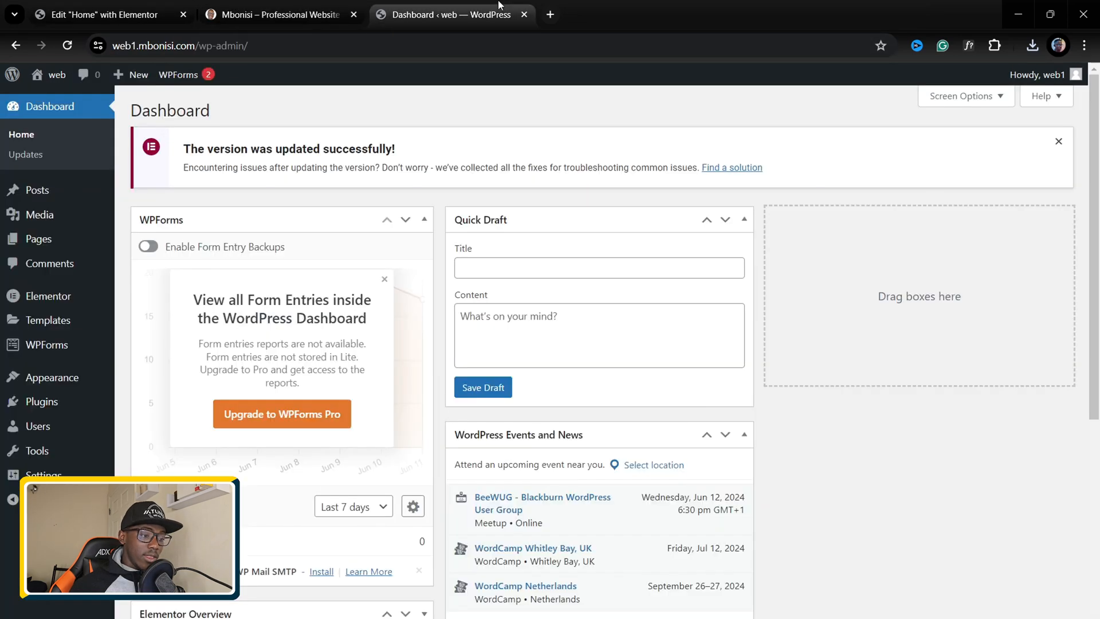
mouse_move(38, 238)
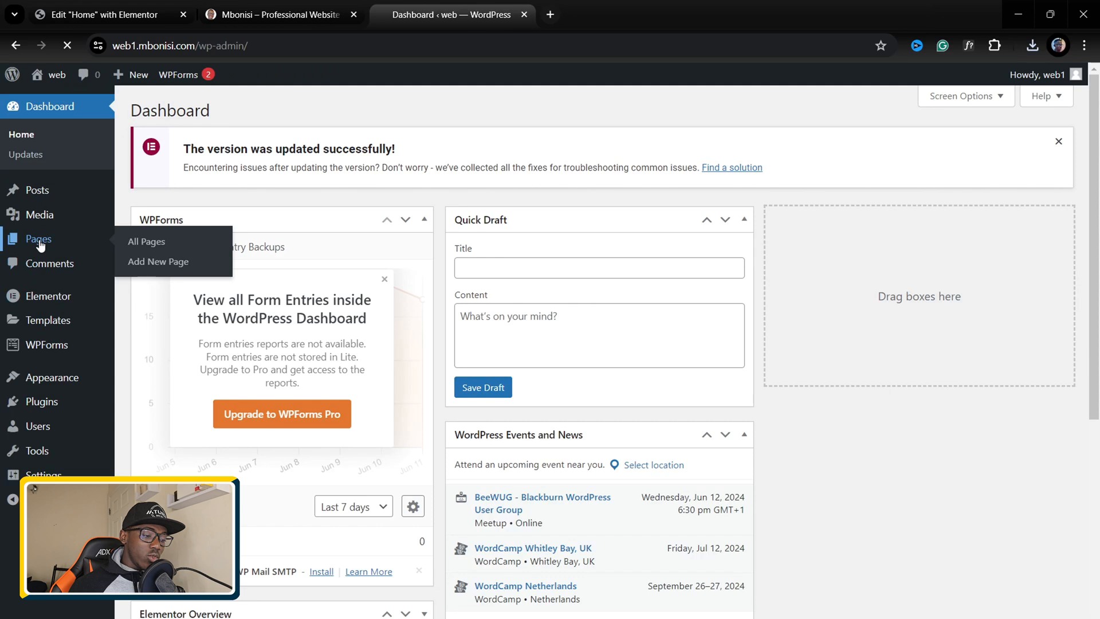
click(147, 241)
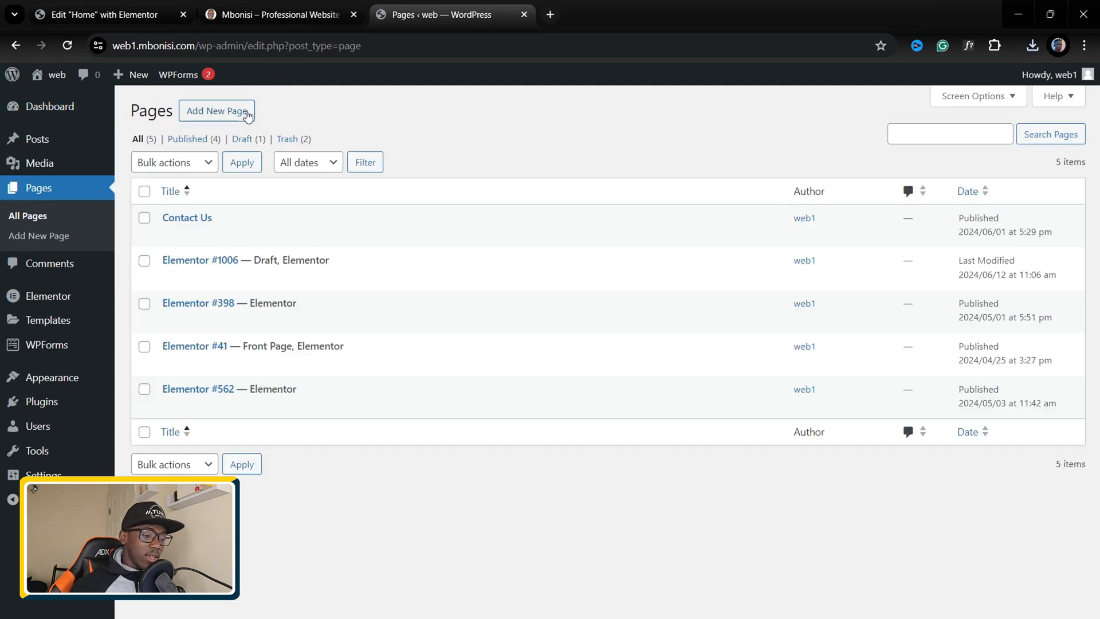
click(216, 111)
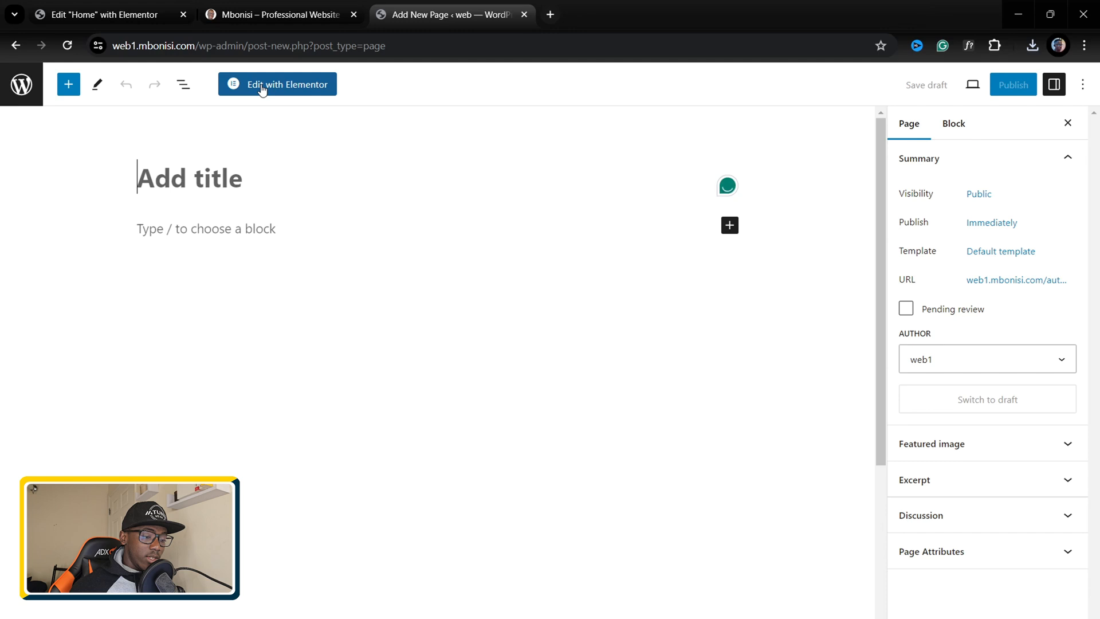
click(276, 84)
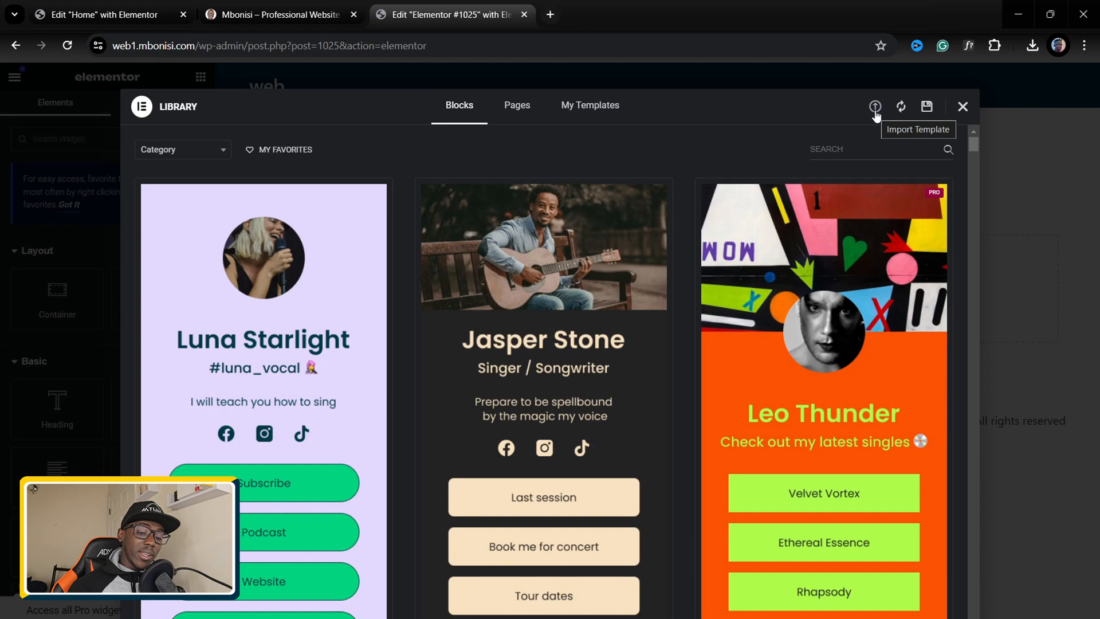
Import the exported homepage JSON file into the library, accepting the JSON safety warning
click(875, 106)
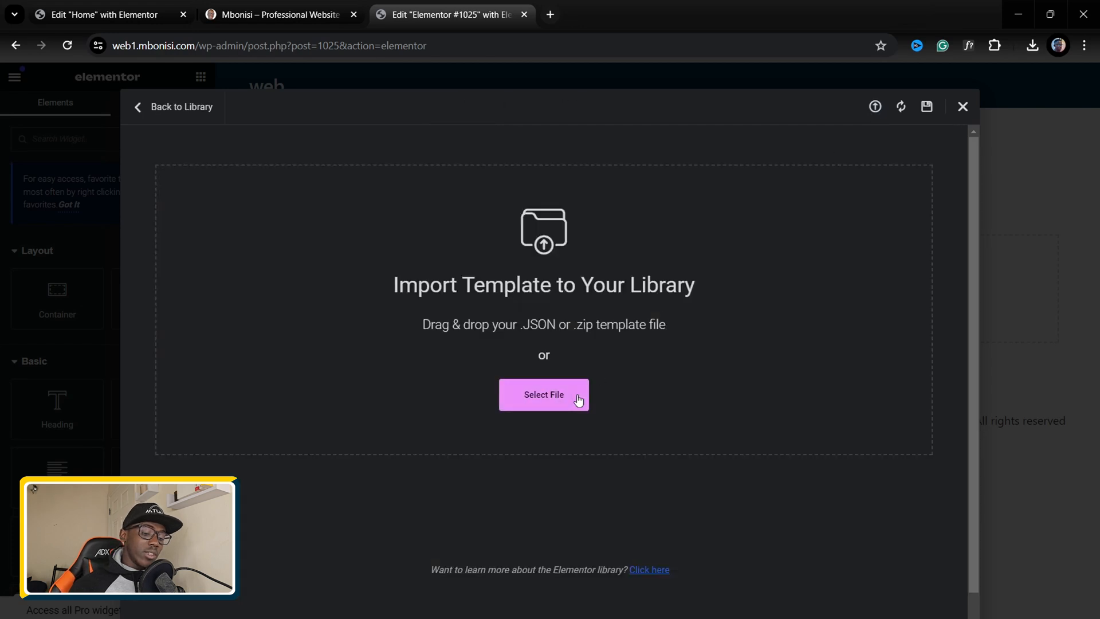
click(543, 395)
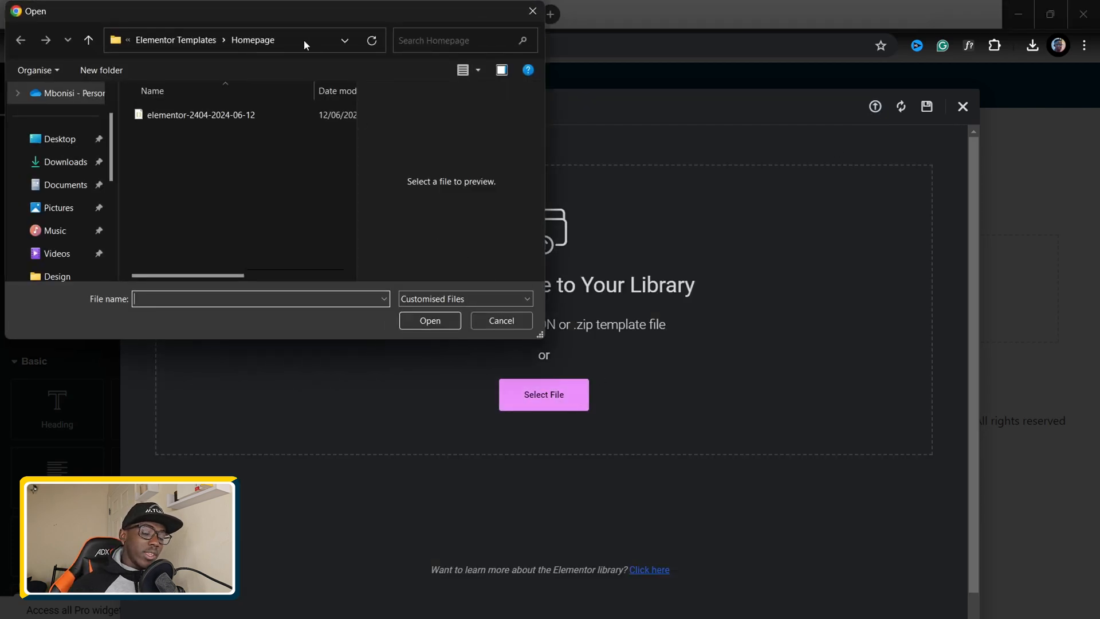
click(201, 115)
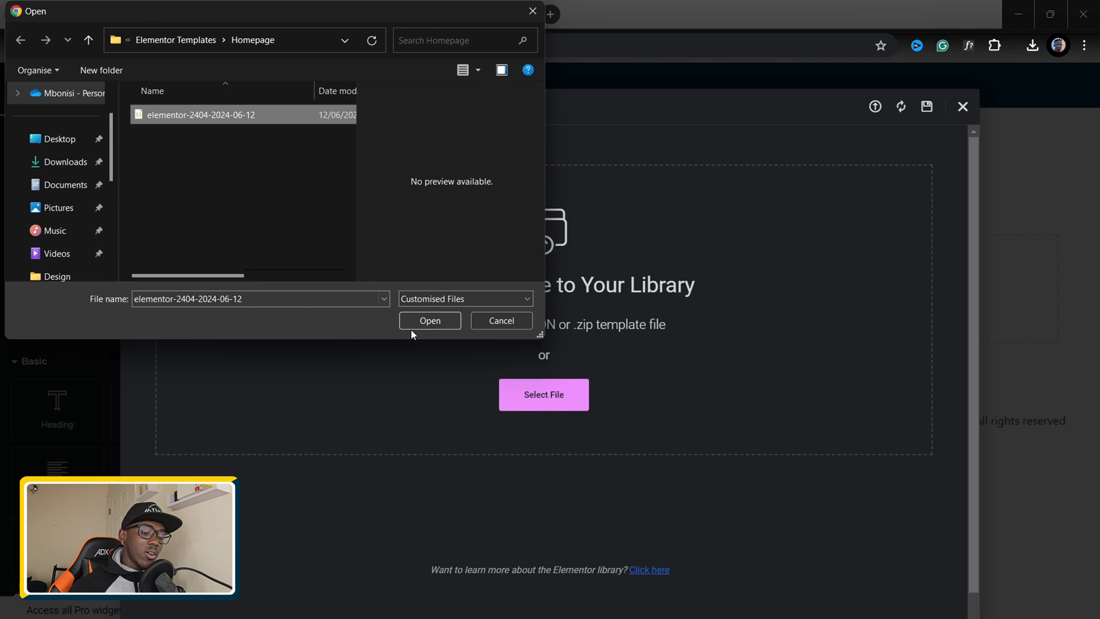
click(429, 320)
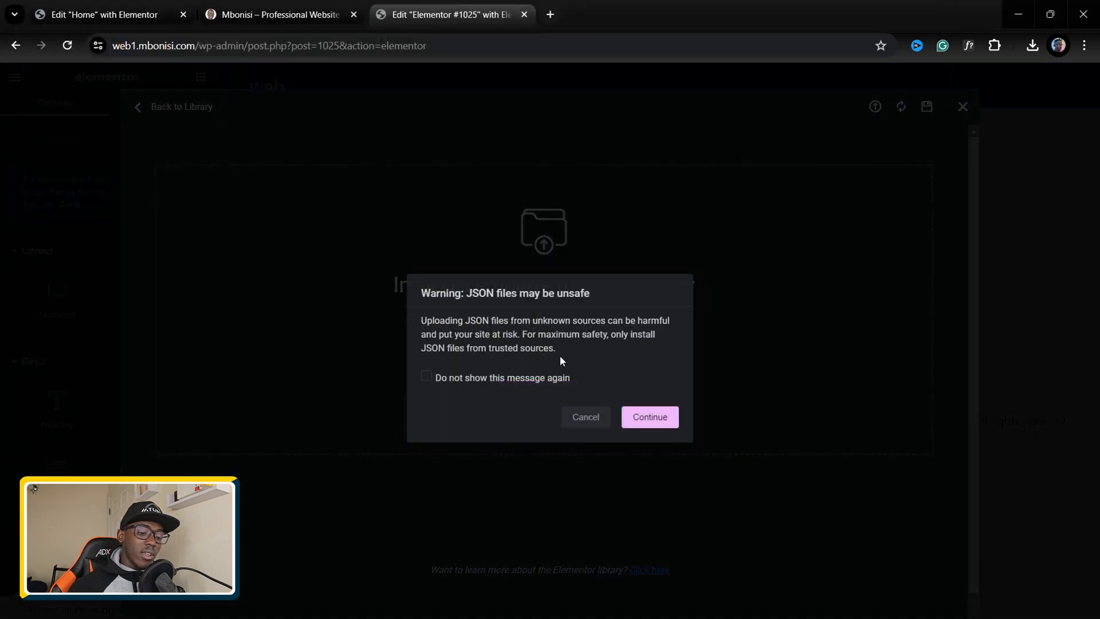
mouse_move(585, 350)
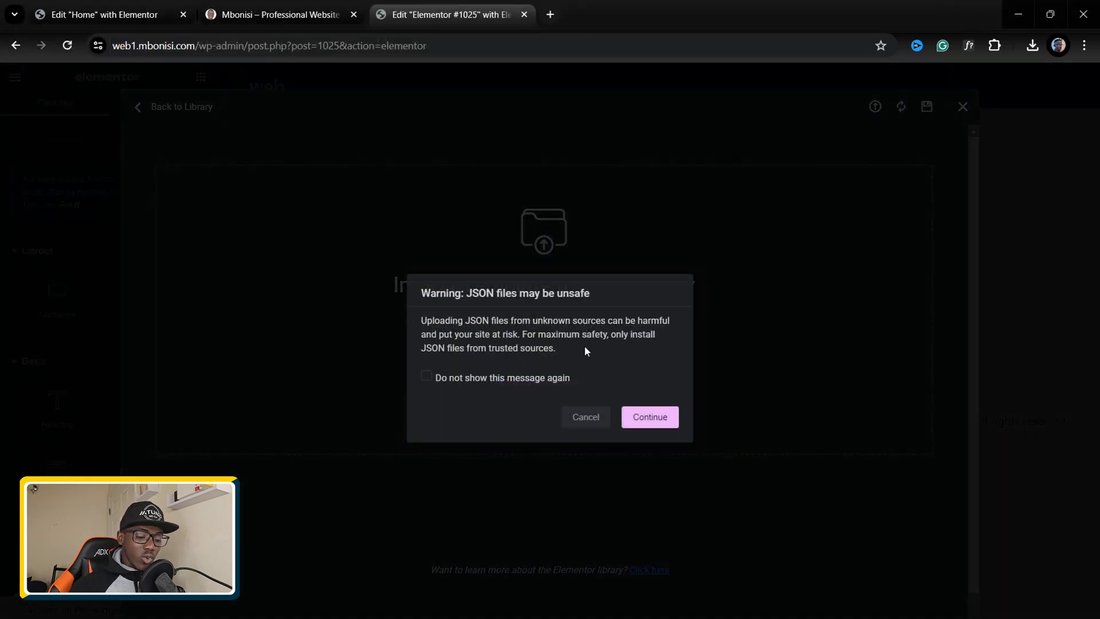
click(648, 417)
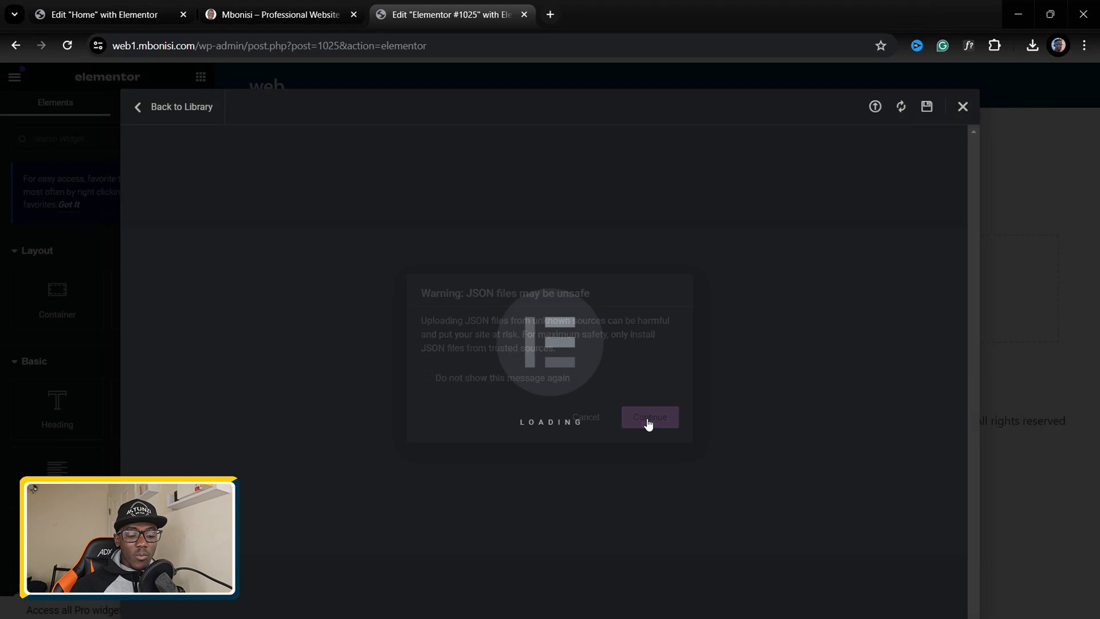
click(648, 417)
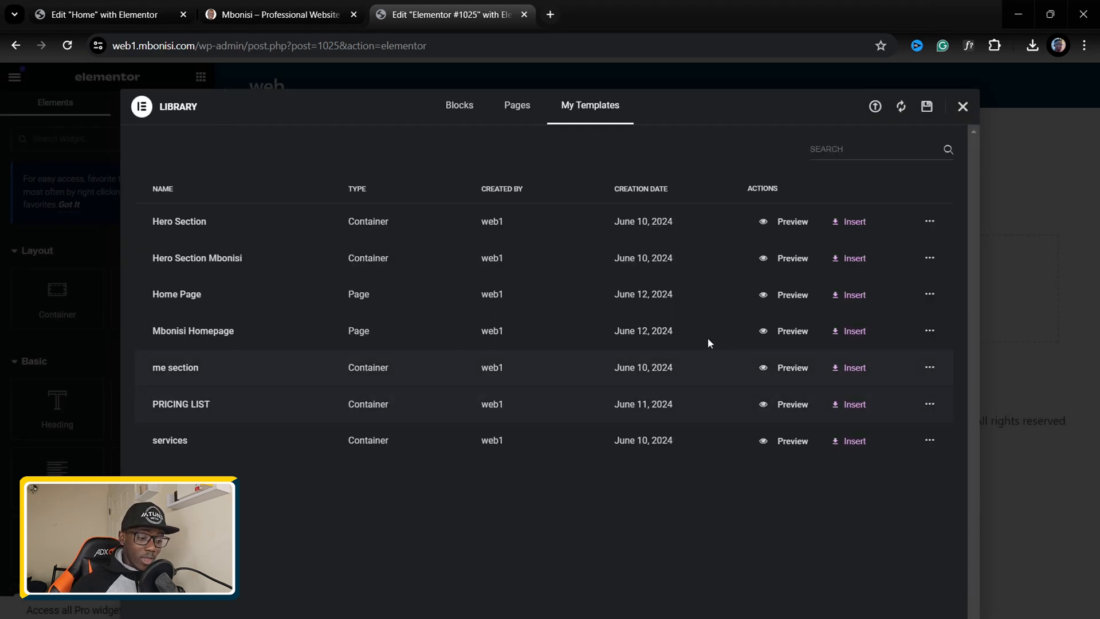
mouse_move(792, 294)
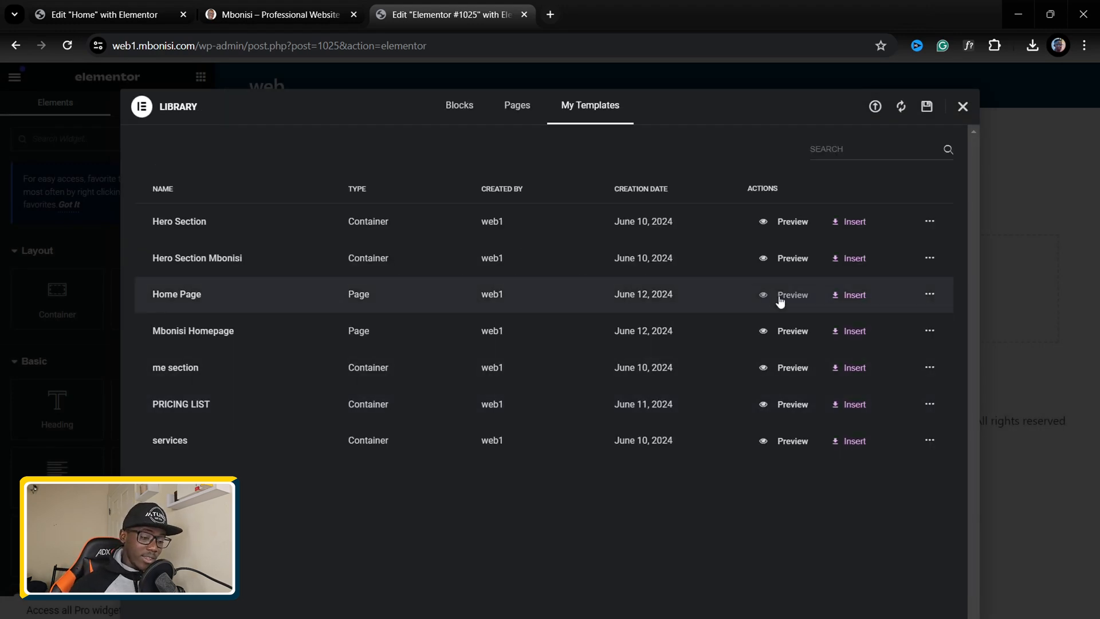
mouse_move(395, 309)
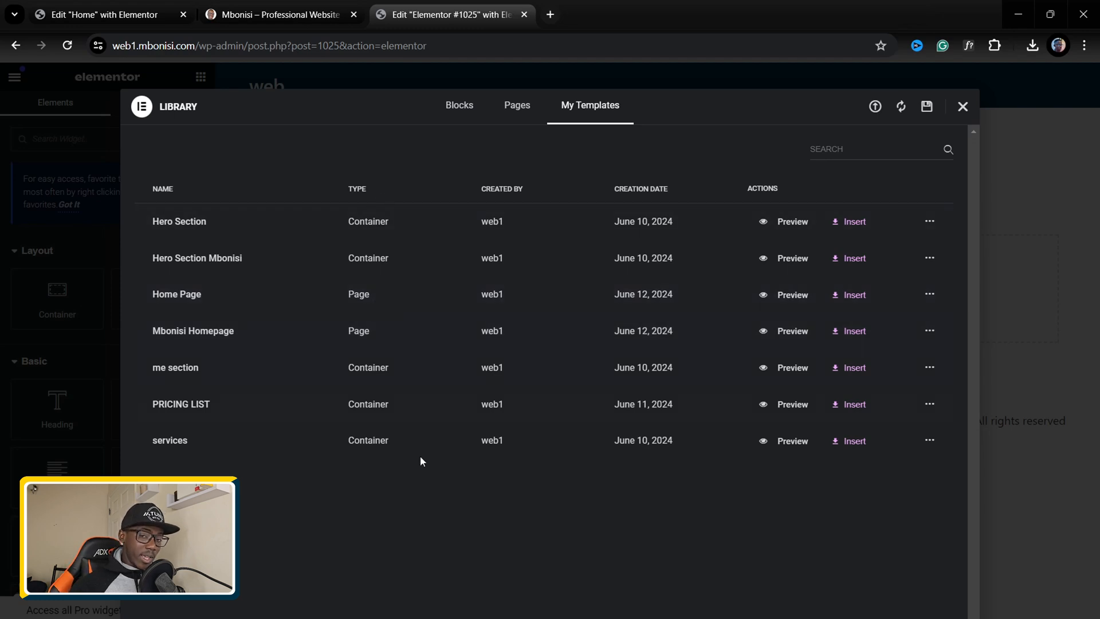
mouse_move(388, 394)
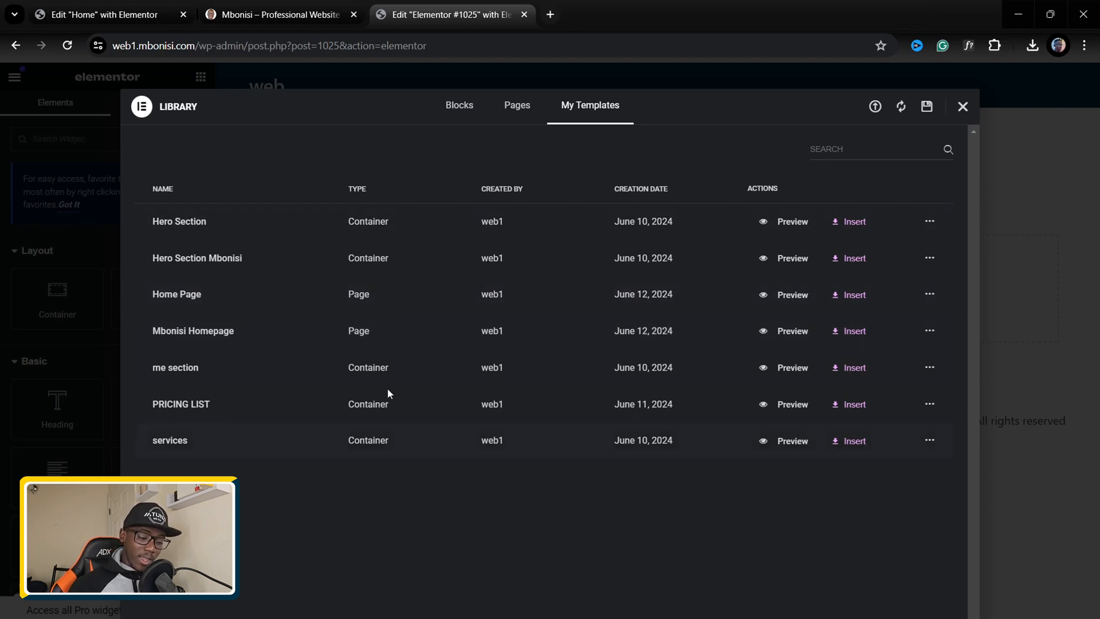
mouse_move(357, 337)
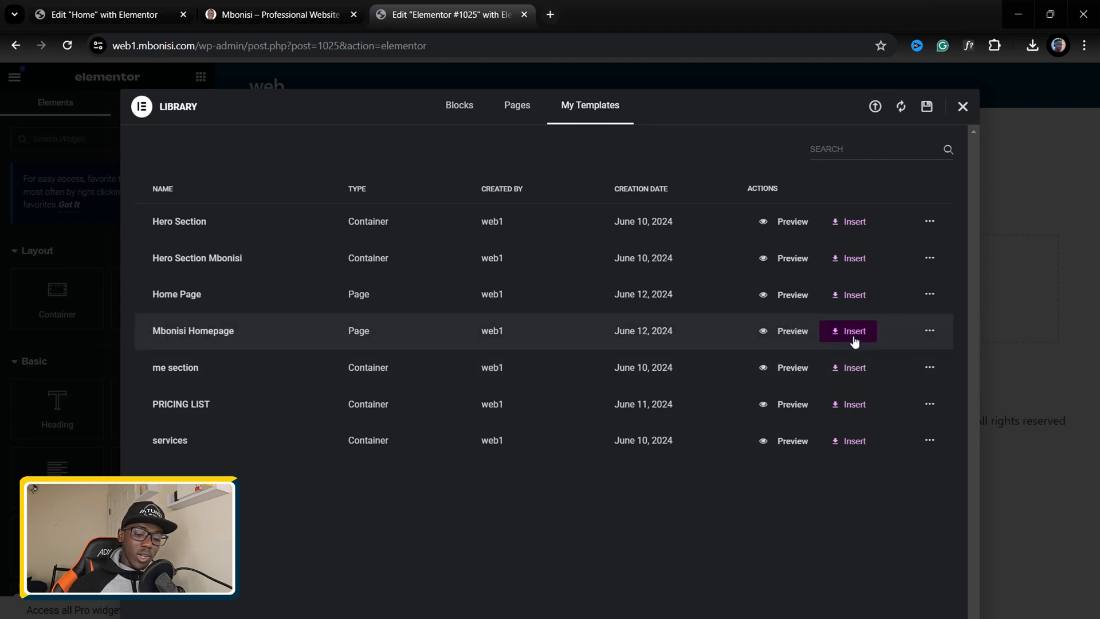
Insert 'Mbonisi Homepage' into the page and apply its page settings
click(847, 330)
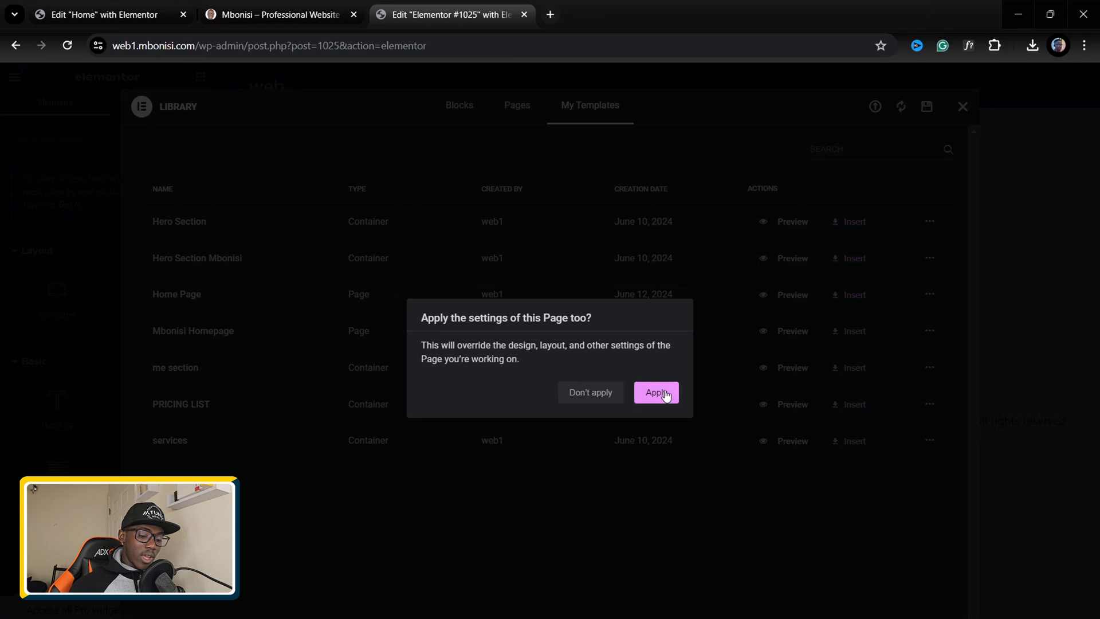
click(655, 392)
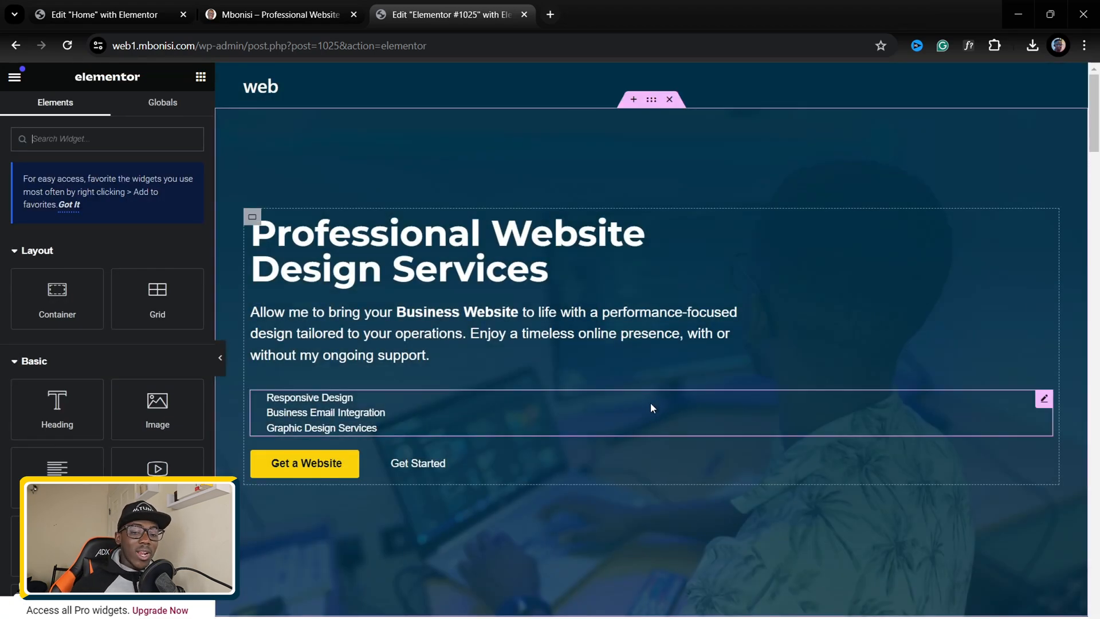
Scroll down the canvas to review the inserted homepage sections before publishing
scroll(down, 3)
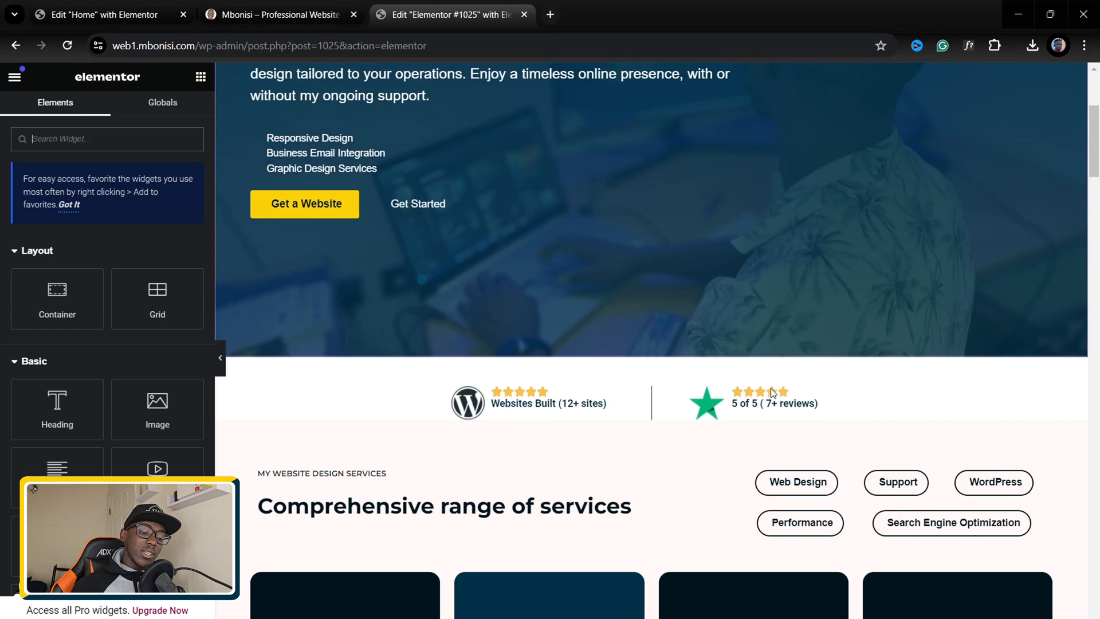
scroll(down, 3)
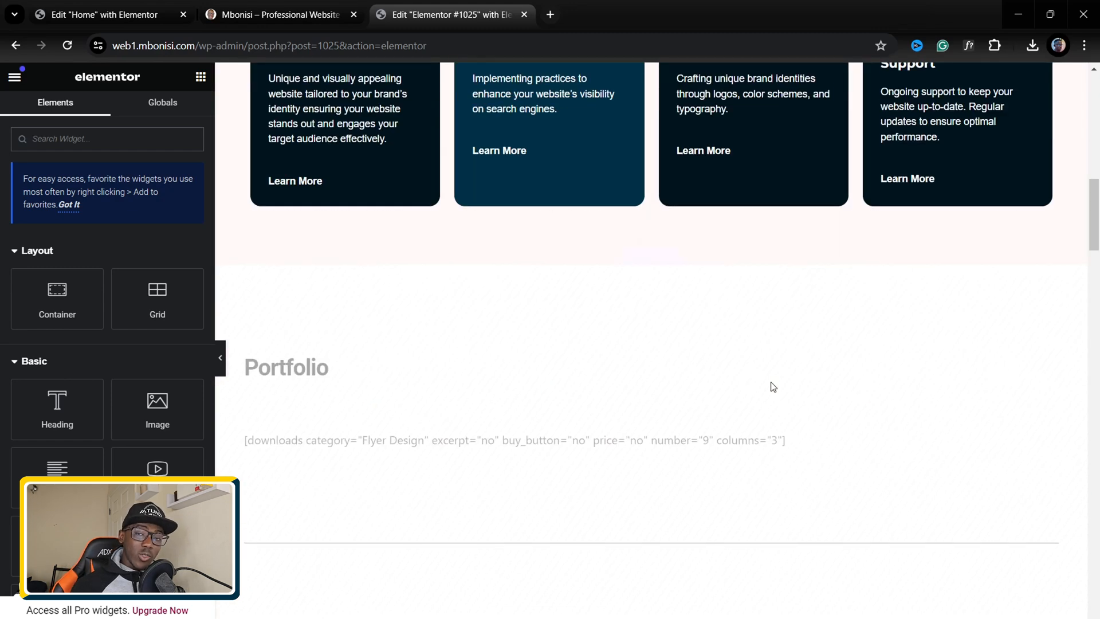
scroll(down, 3)
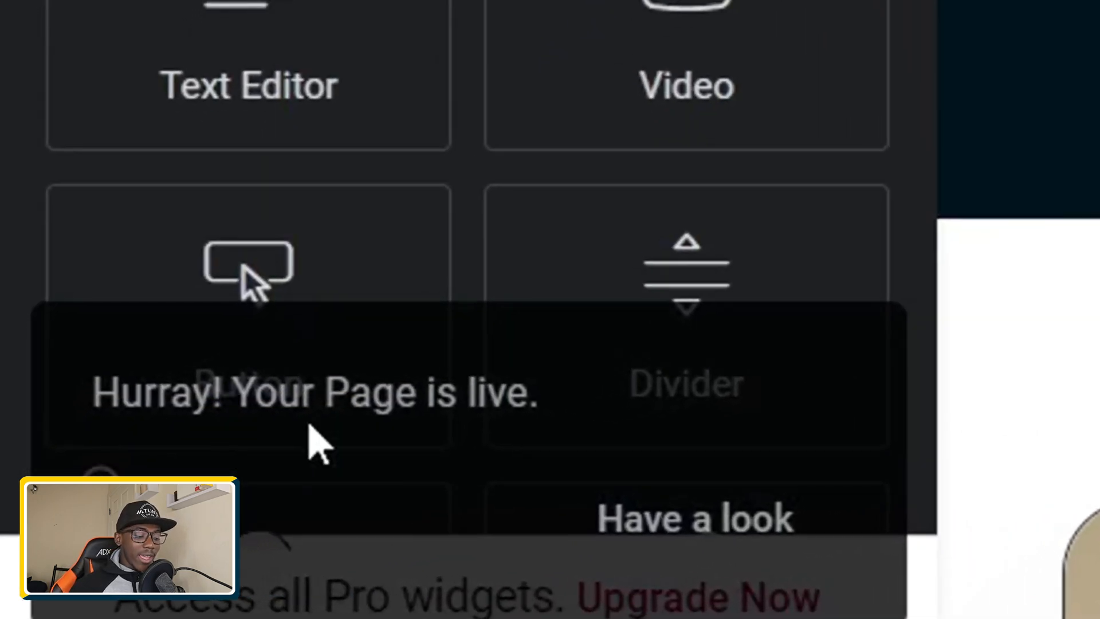
mouse_move(500, 453)
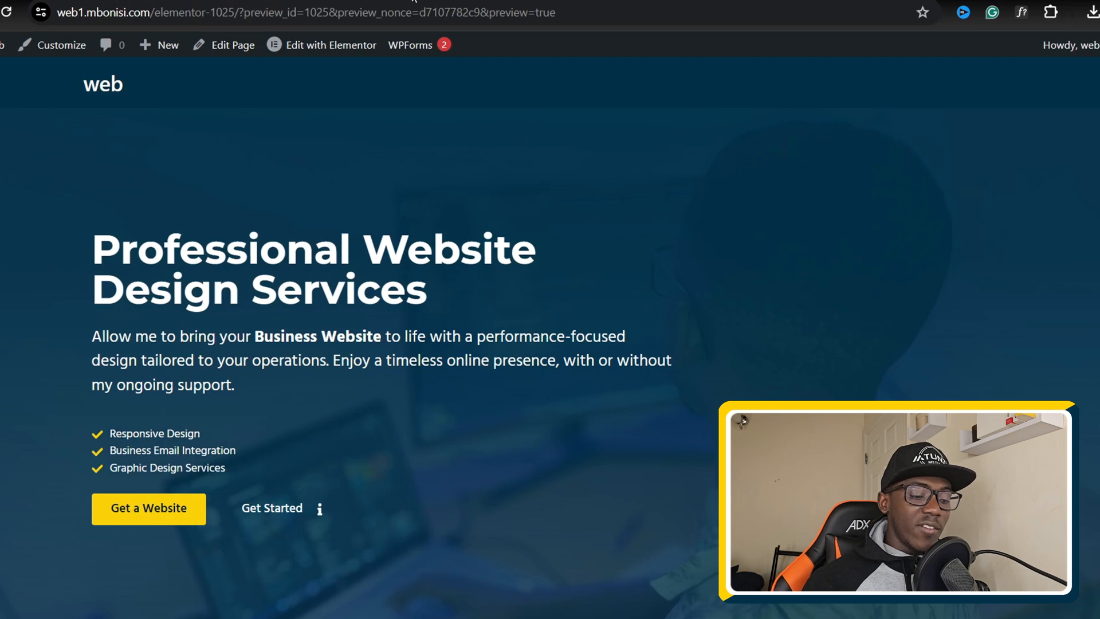
Scroll the preview through hero, services, about and pricing package sections
scroll(down, 3)
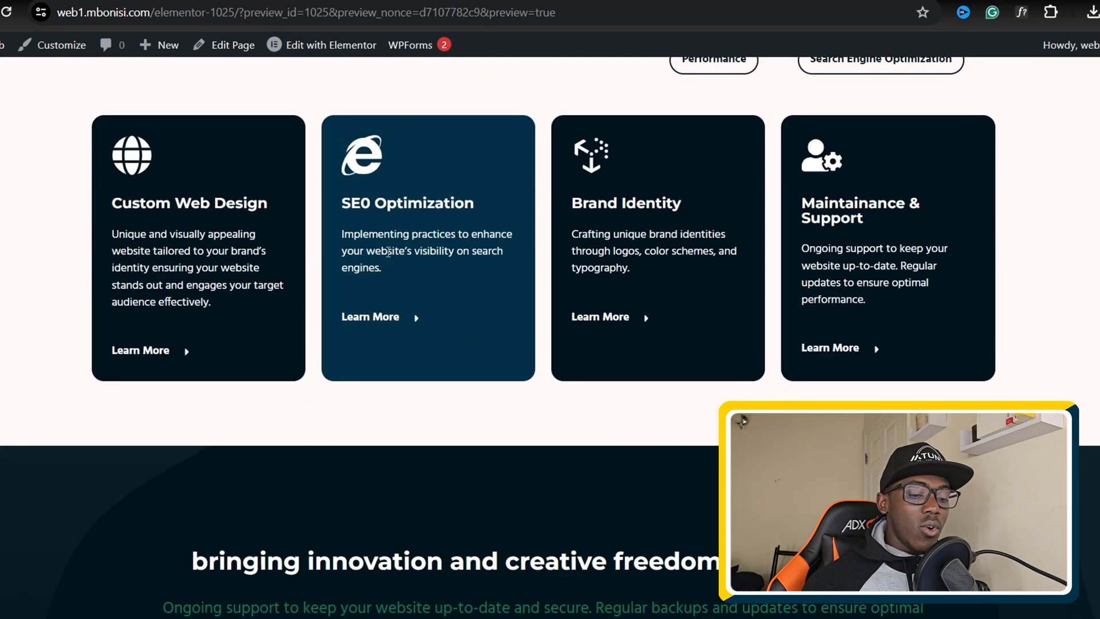
scroll(down, 3)
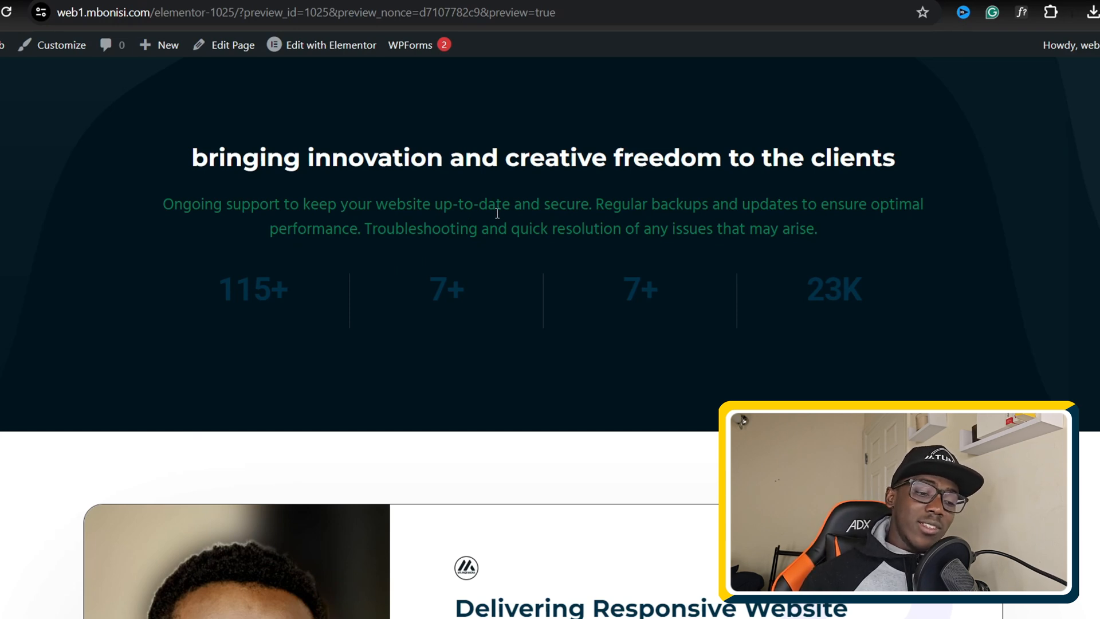
scroll(down, 3)
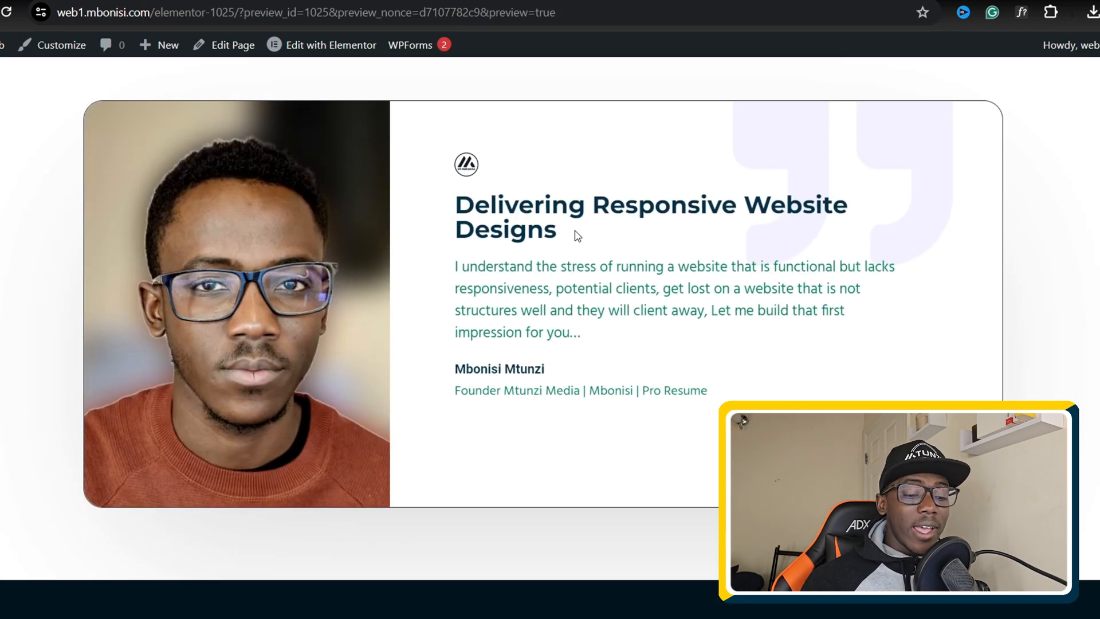
scroll(down, 3)
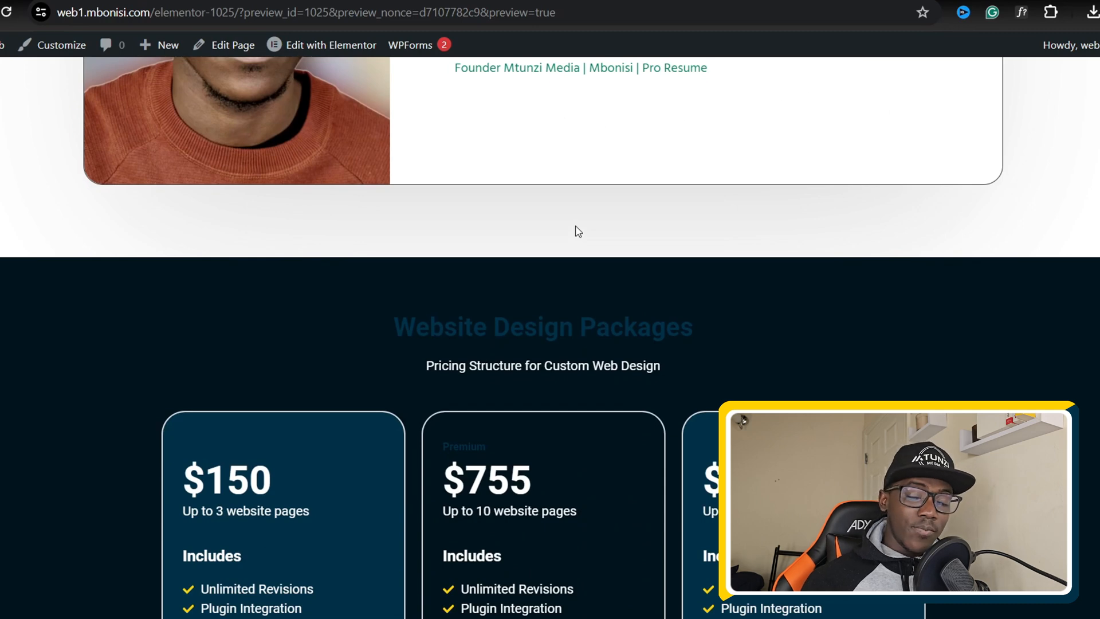